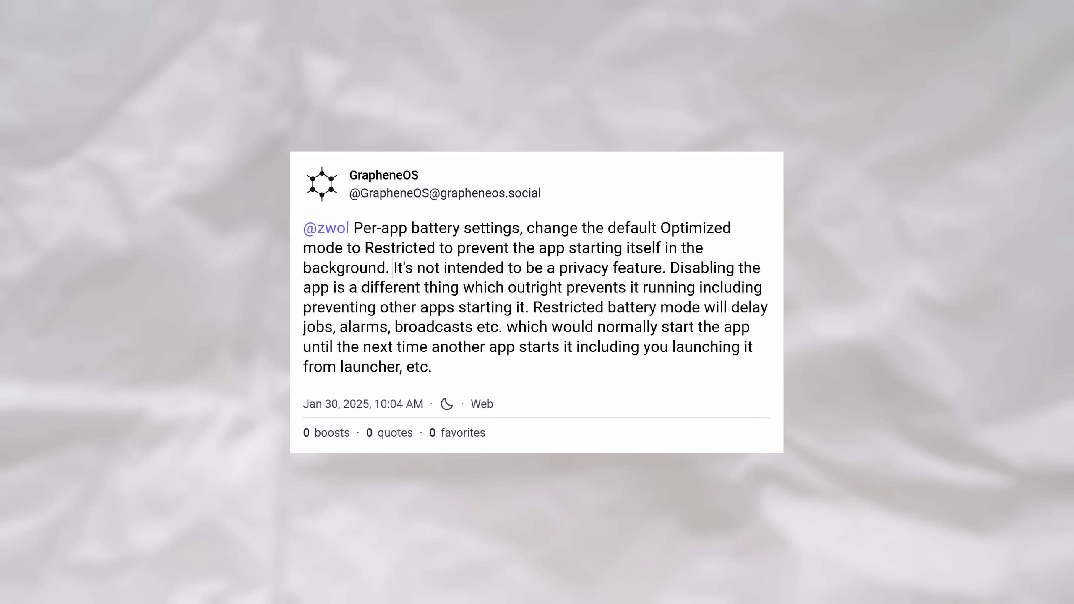
Step: Send the 'example' message edited to 'edit 1' and confirm it shows Edited and delivered
{"action": "left_click_drag", "start_coordinate": [394, 267], "coordinate": [662, 268]}
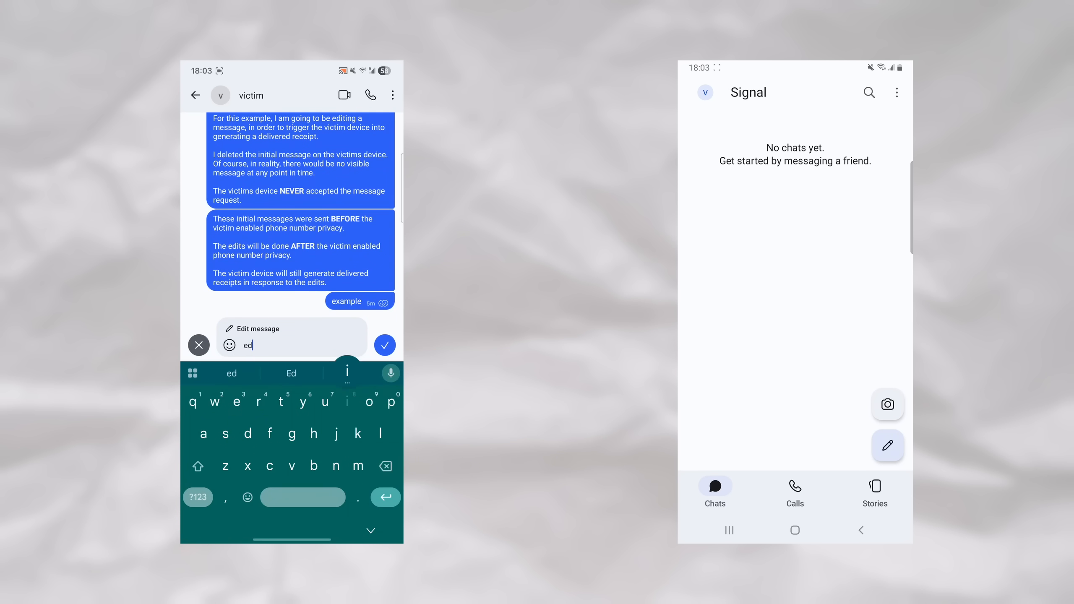
{"action": "left_click", "coordinate": [385, 345]}
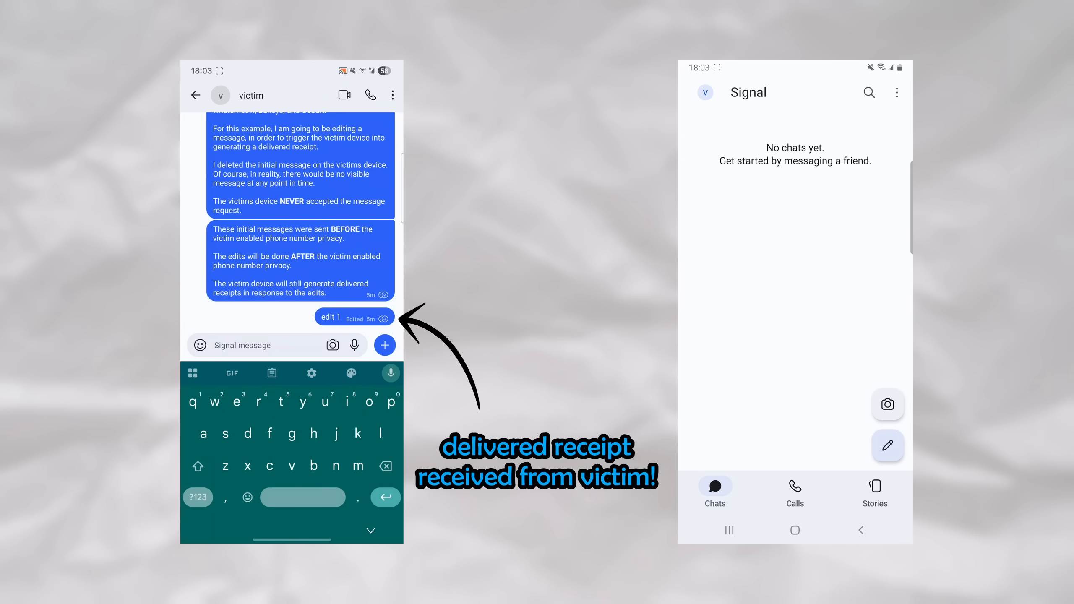
{"action": "scroll", "scroll_direction": "down", "scroll_amount": 3}
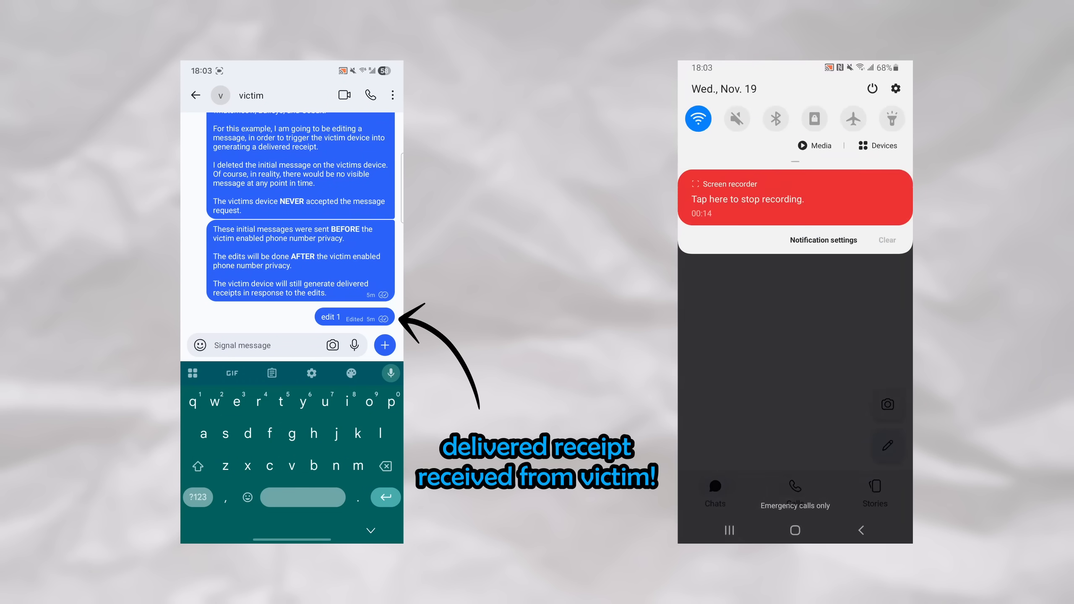